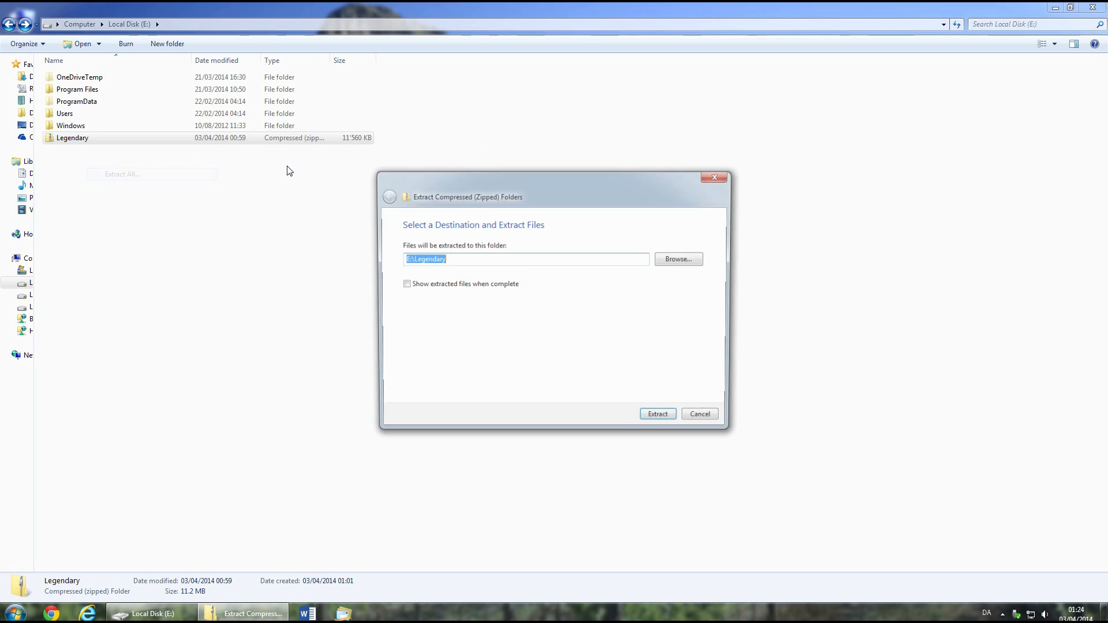
Extract Legendary.zip onto drive E and open the resulting Legendary folder
{"action": "left_click", "coordinate": [657, 413]}
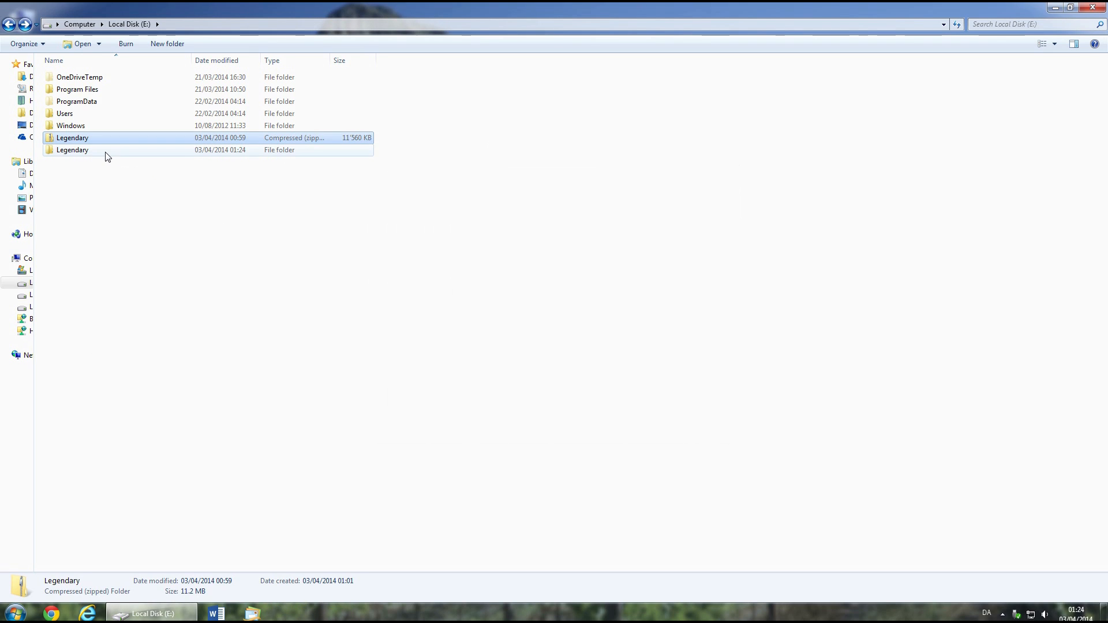
{"action": "double_click", "coordinate": [71, 150]}
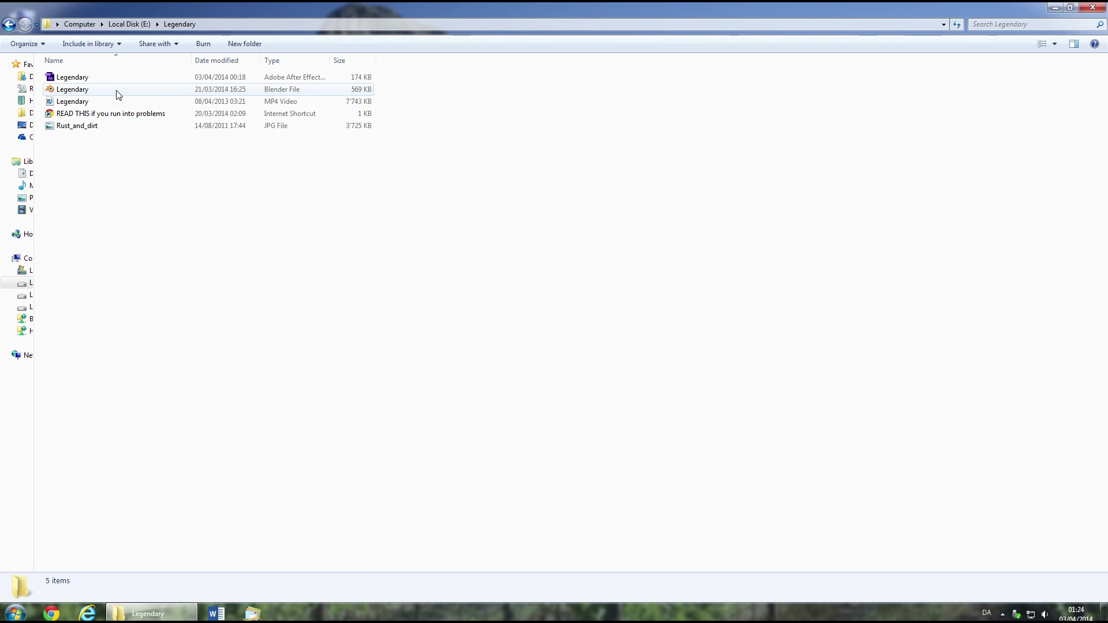
{"action": "mouse_move", "coordinate": [127, 96]}
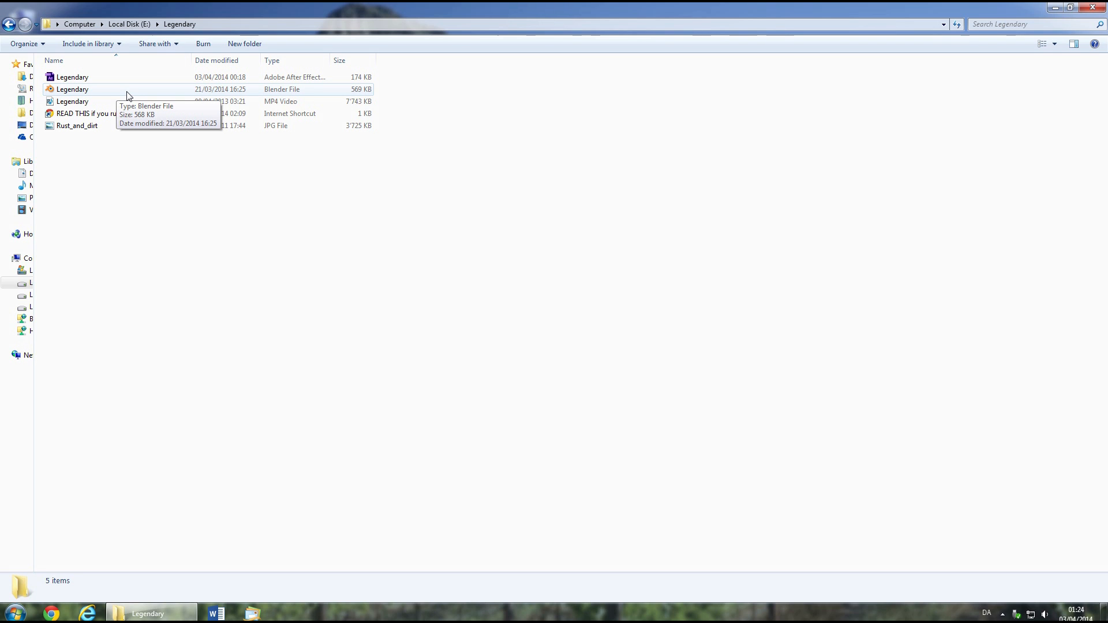
Open Legendary.blend and rewrite the top title line from BALLYWEG to WHAT EVER
{"action": "double_click", "coordinate": [71, 89]}
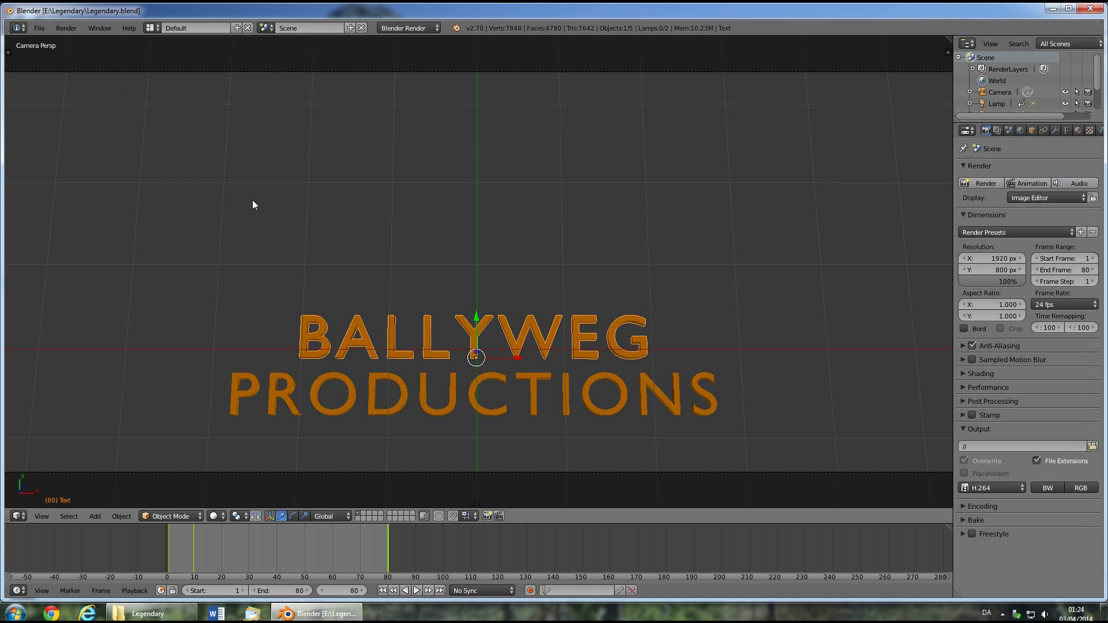
{"action": "mouse_move", "coordinate": [360, 338]}
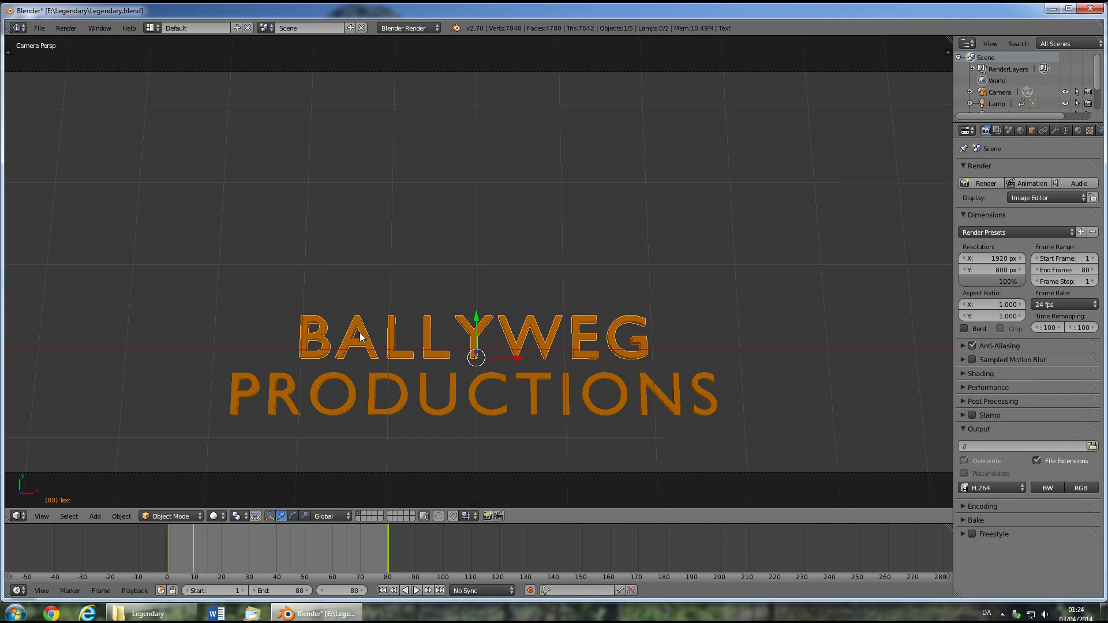
{"action": "key", "text": "Tab"}
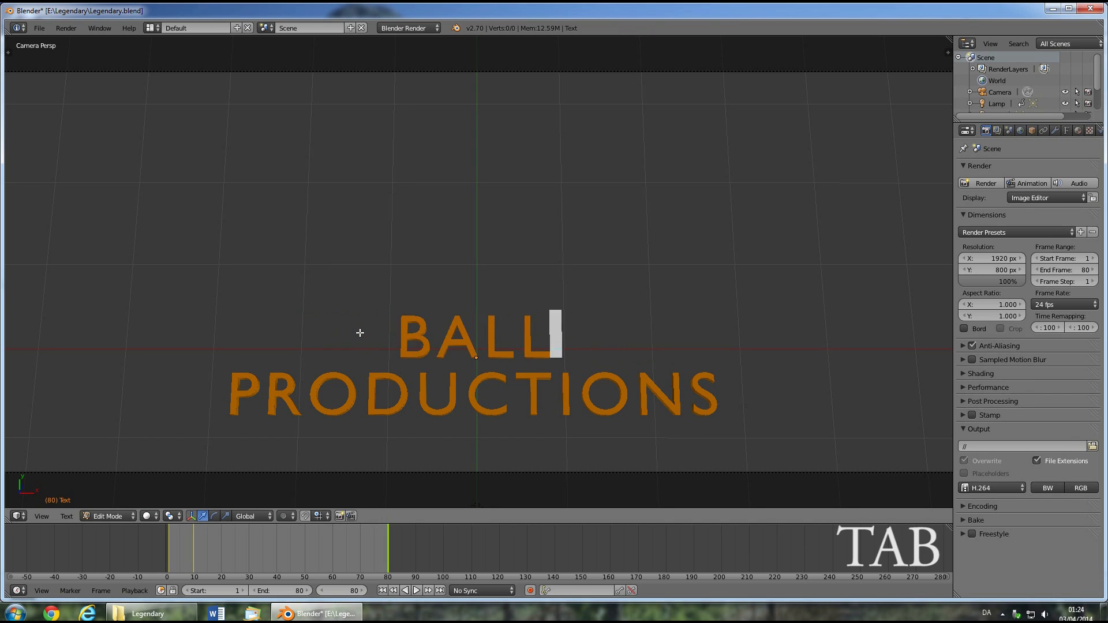
{"action": "type", "text": "WHAT EVE"}
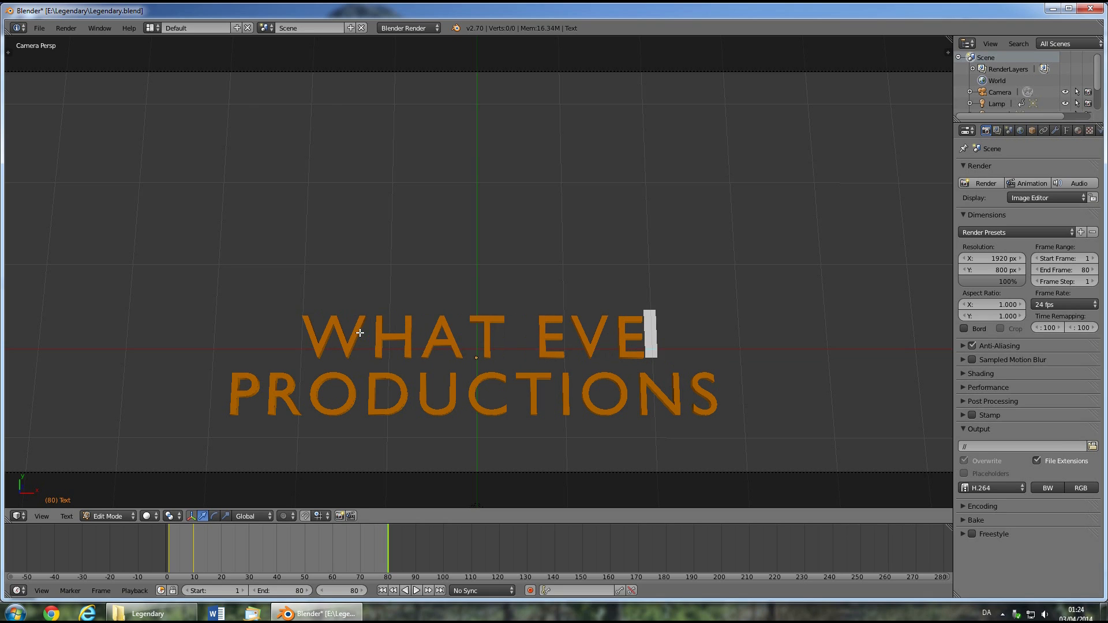
{"action": "key", "text": "Tab"}
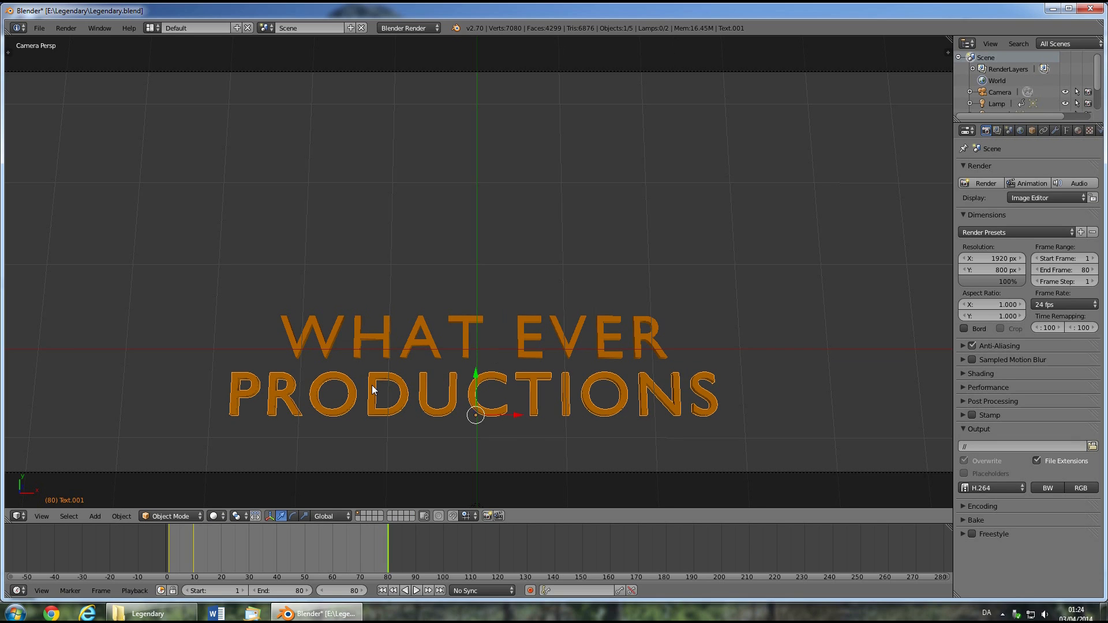
Rewrite the bottom title line from PRODUCTIONS to YOU WANT
{"action": "key", "text": "Tab"}
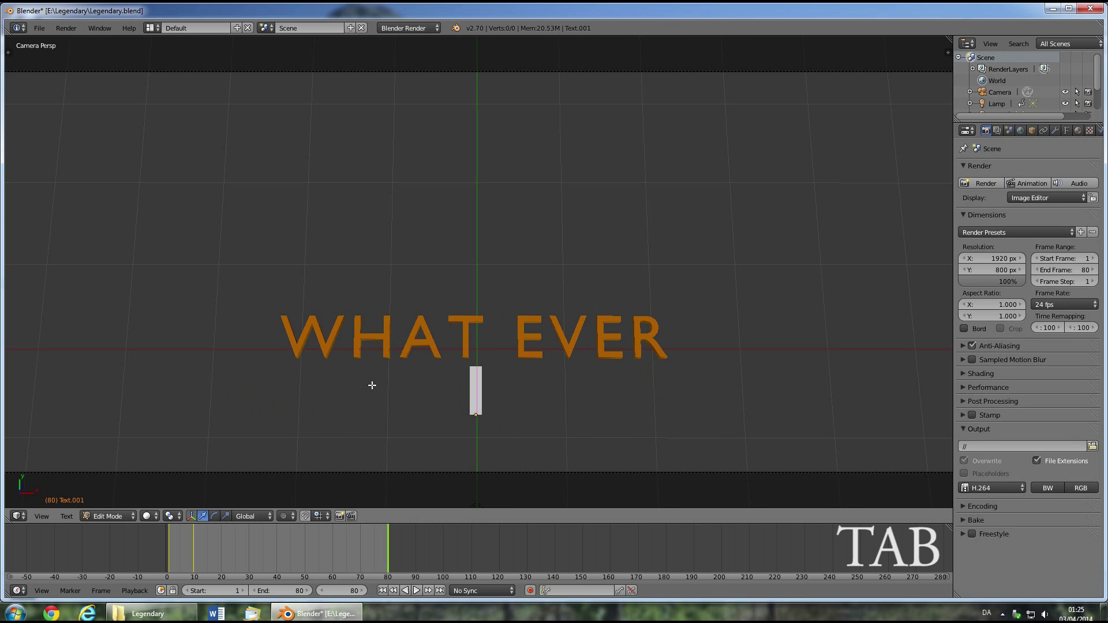
{"action": "type", "text": "Y"}
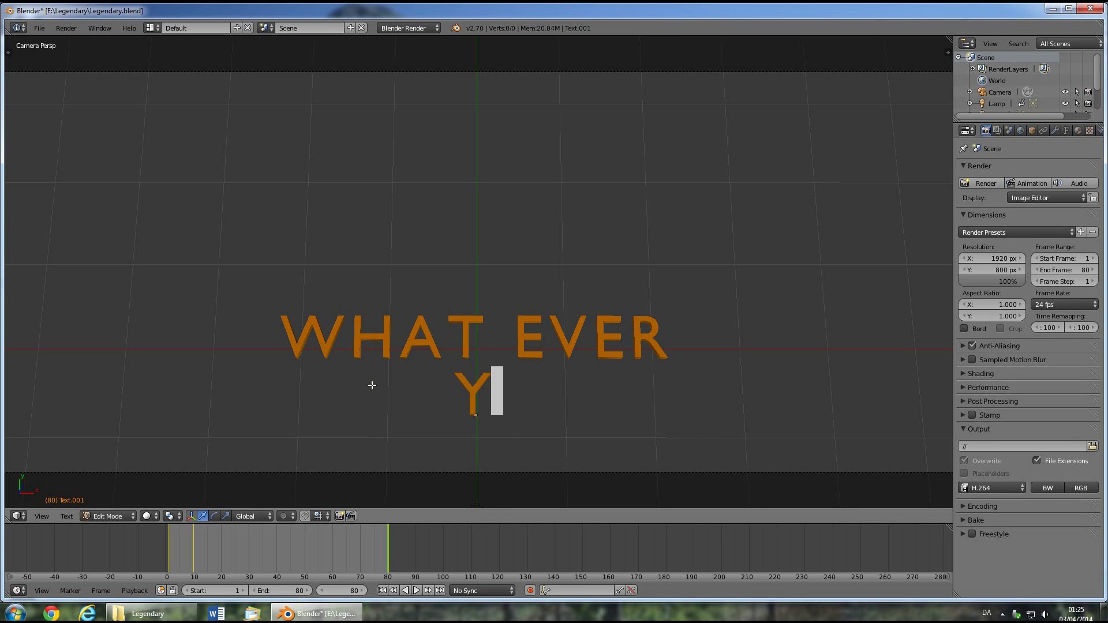
{"action": "key", "text": "Tab"}
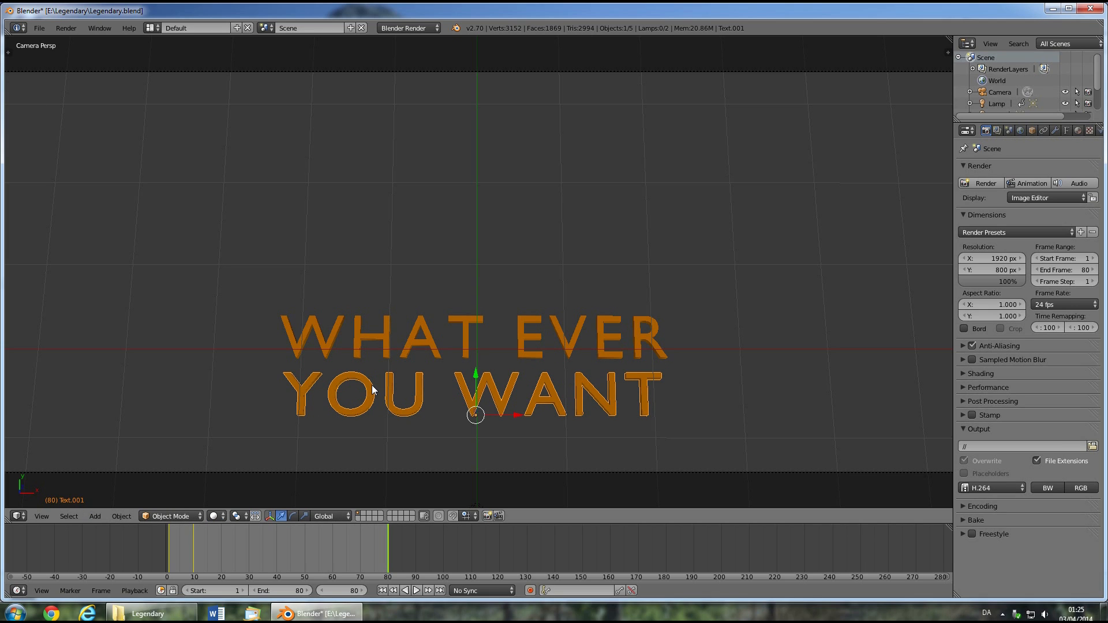
{"action": "mouse_move", "coordinate": [628, 284]}
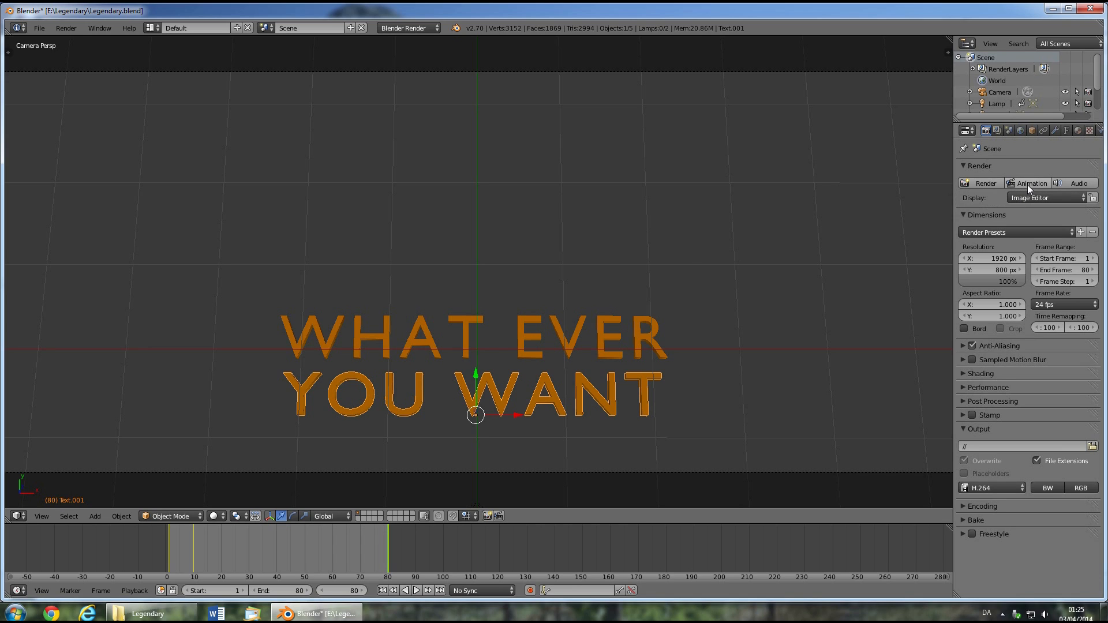
Render the whole WHAT EVER YOU WANT title animation through frame 80
{"action": "left_click", "coordinate": [1029, 184]}
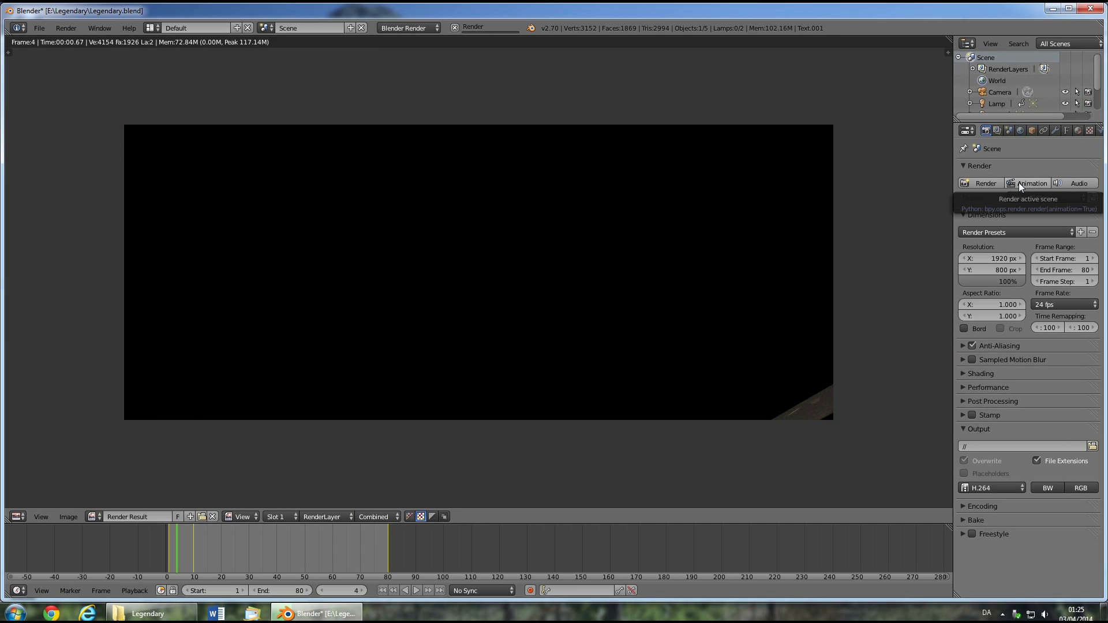
{"action": "left_click", "coordinate": [1028, 184]}
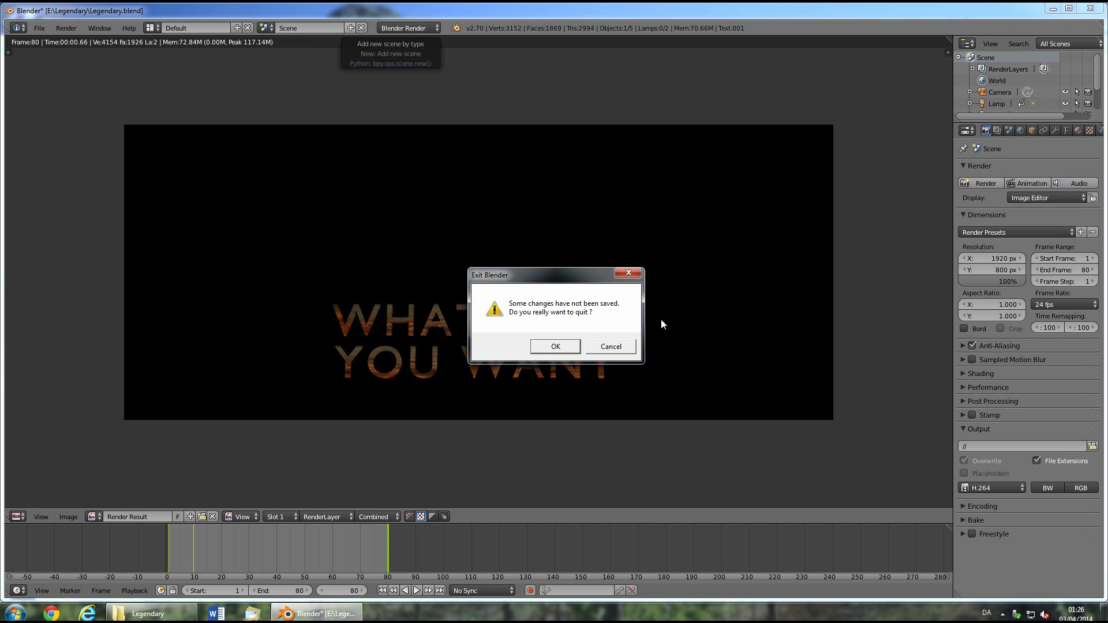
Quit Blender without saving and review the rendered 0001-0080.mov, a 3-second 1920×800 clip
{"action": "left_click", "coordinate": [555, 347]}
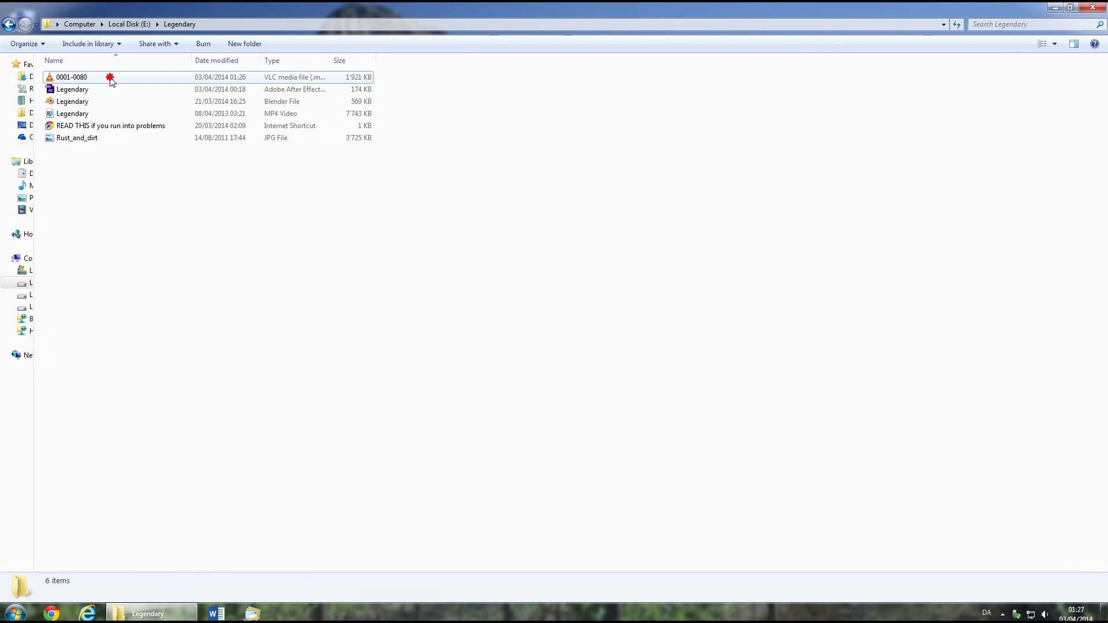
{"action": "left_click", "coordinate": [71, 76]}
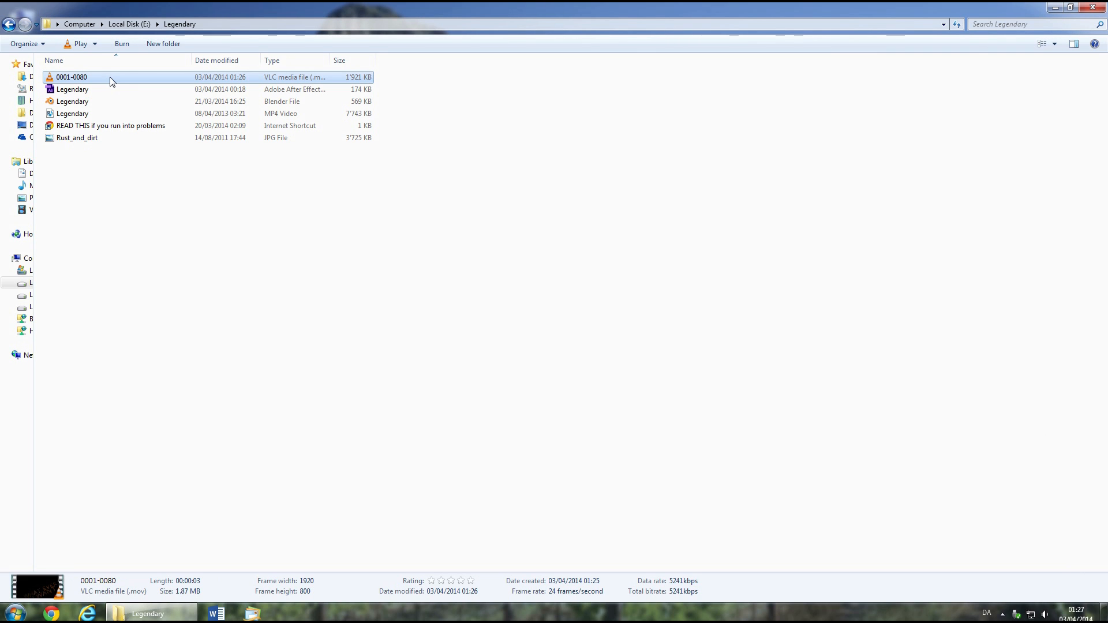
{"action": "double_click", "coordinate": [71, 101]}
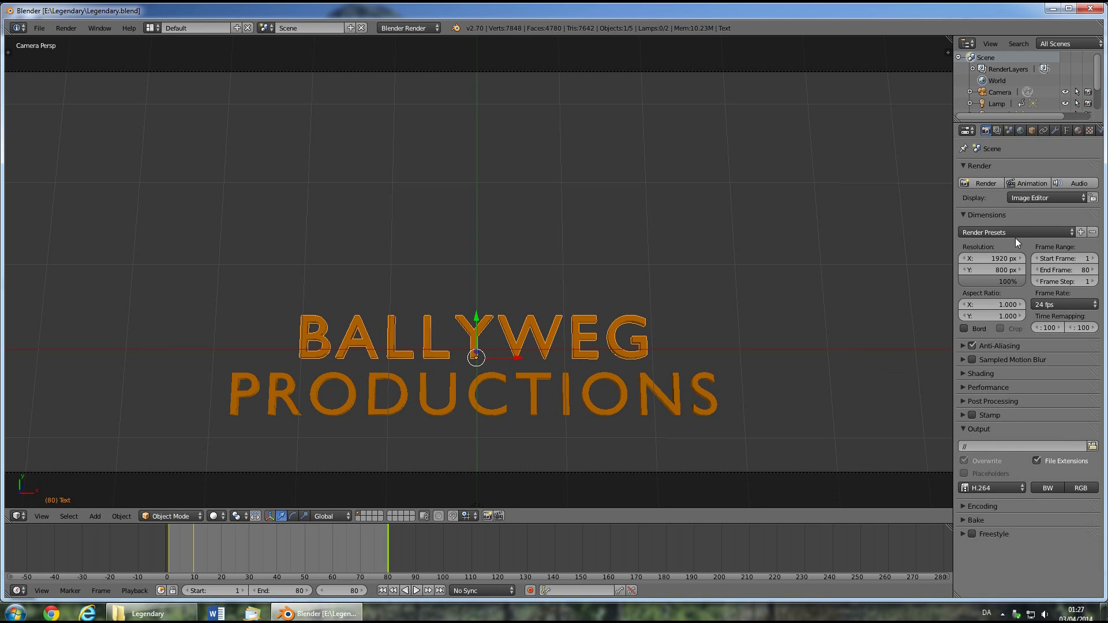
{"action": "left_click", "coordinate": [149, 613]}
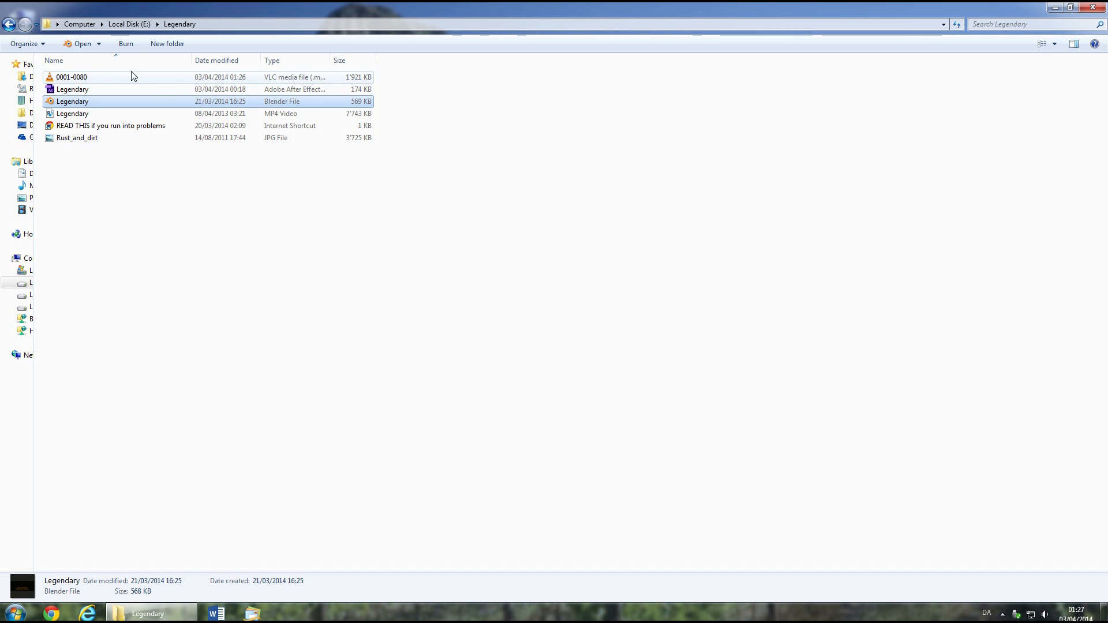
{"action": "left_click", "coordinate": [70, 78]}
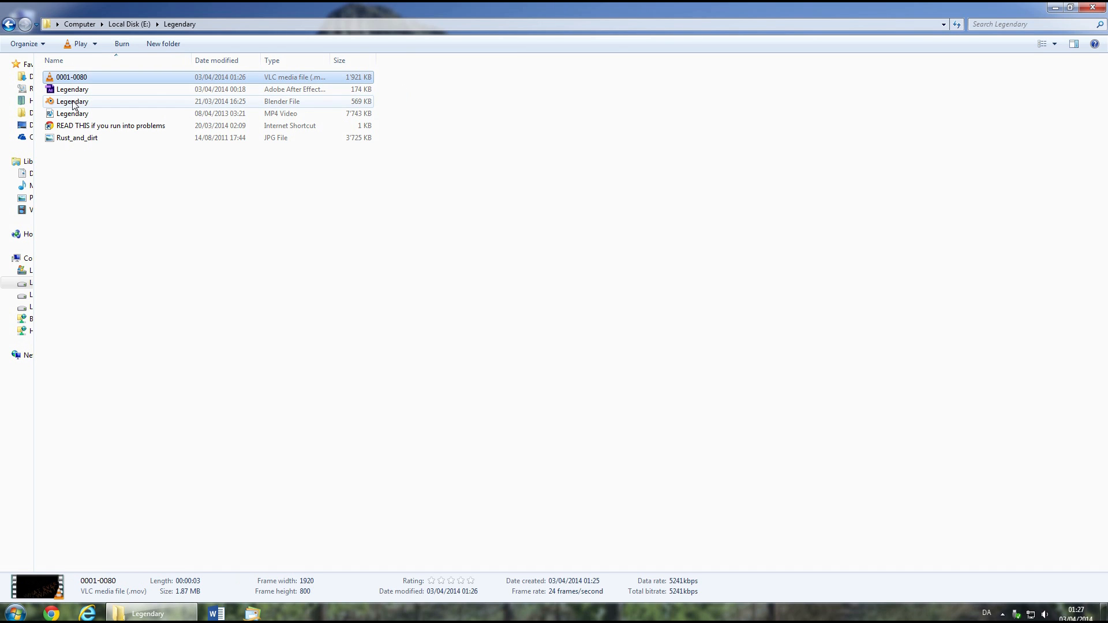
Open Legendary.aep, accept the conversion notice and add the Legendary composition to the Render Queue
{"action": "double_click", "coordinate": [71, 89]}
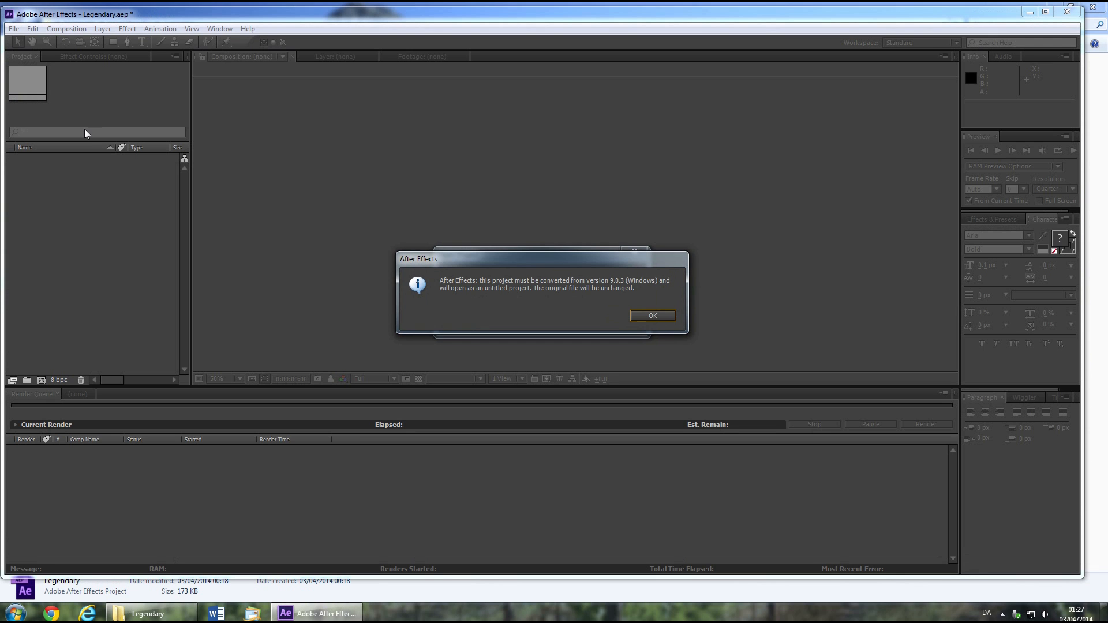
{"action": "left_click", "coordinate": [651, 315]}
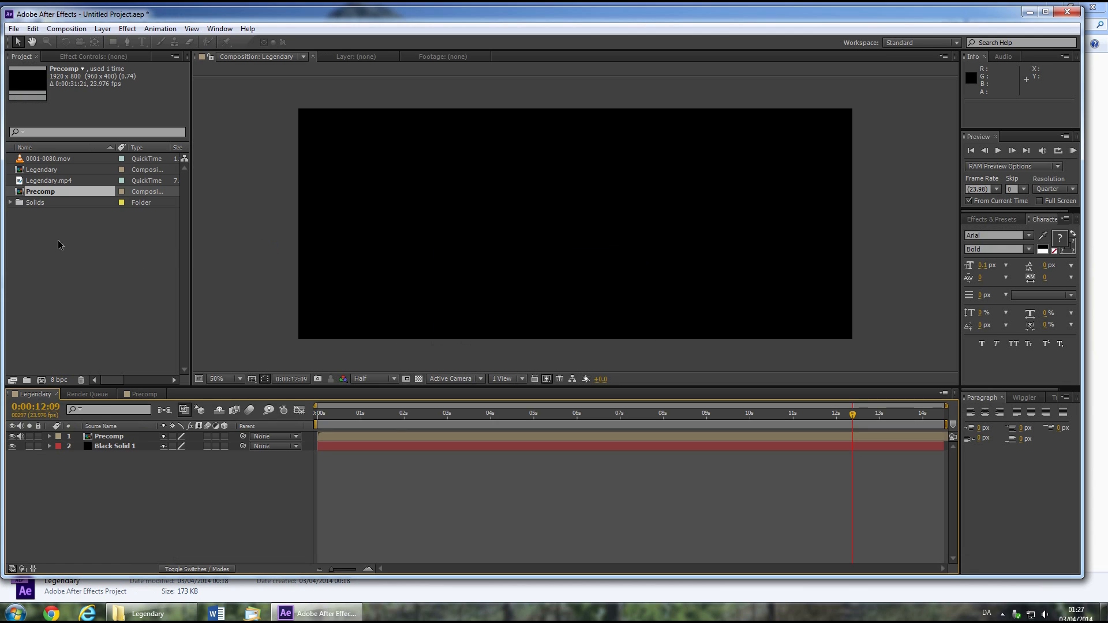
{"action": "left_click", "coordinate": [66, 28]}
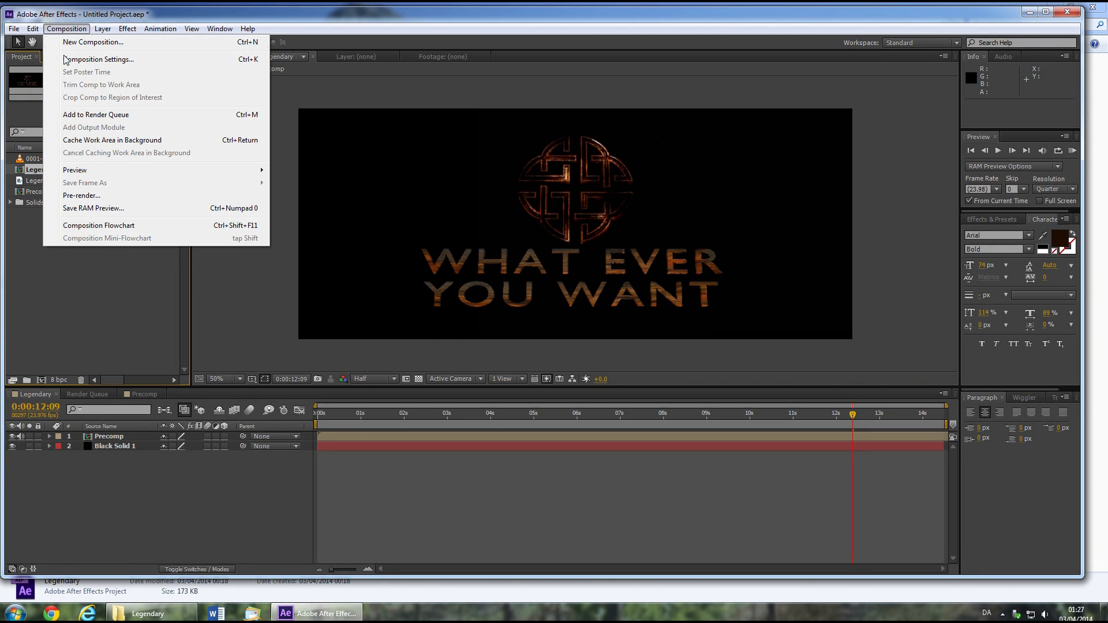
{"action": "left_click", "coordinate": [96, 114]}
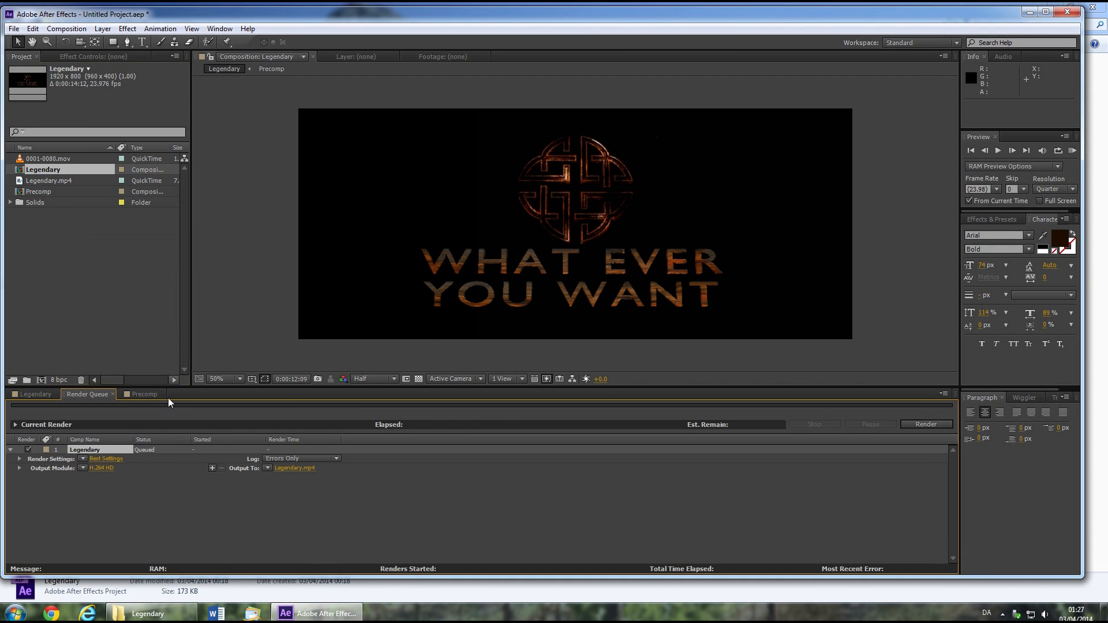
Set the output module to H.264 with premultiplied colour for Legendary.mp4 and start the render
{"action": "left_click", "coordinate": [101, 467]}
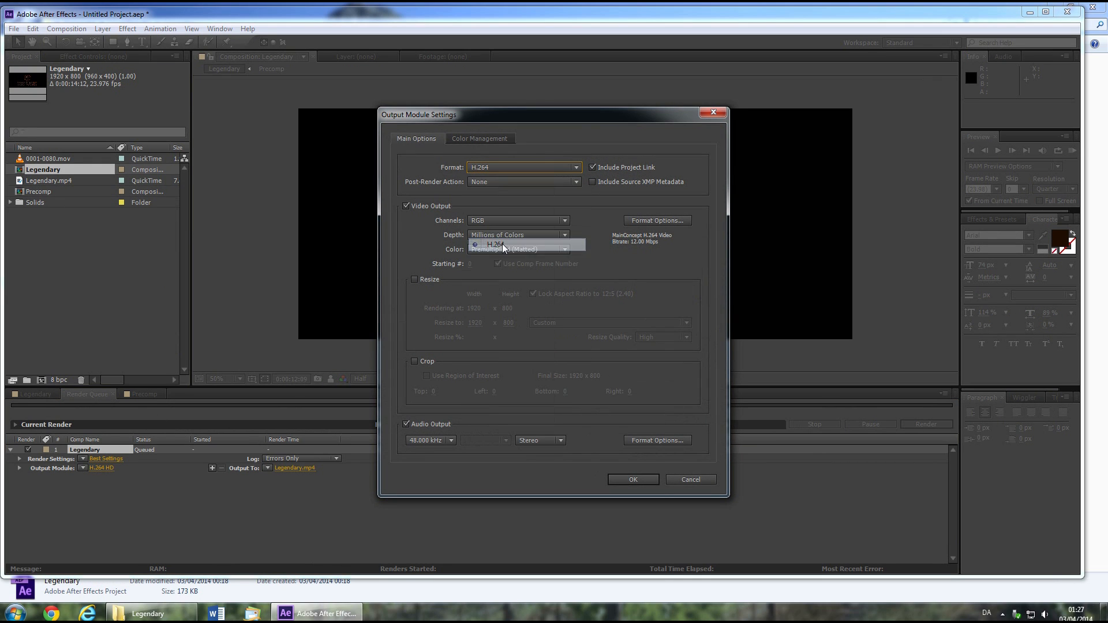
{"action": "left_click", "coordinate": [506, 250]}
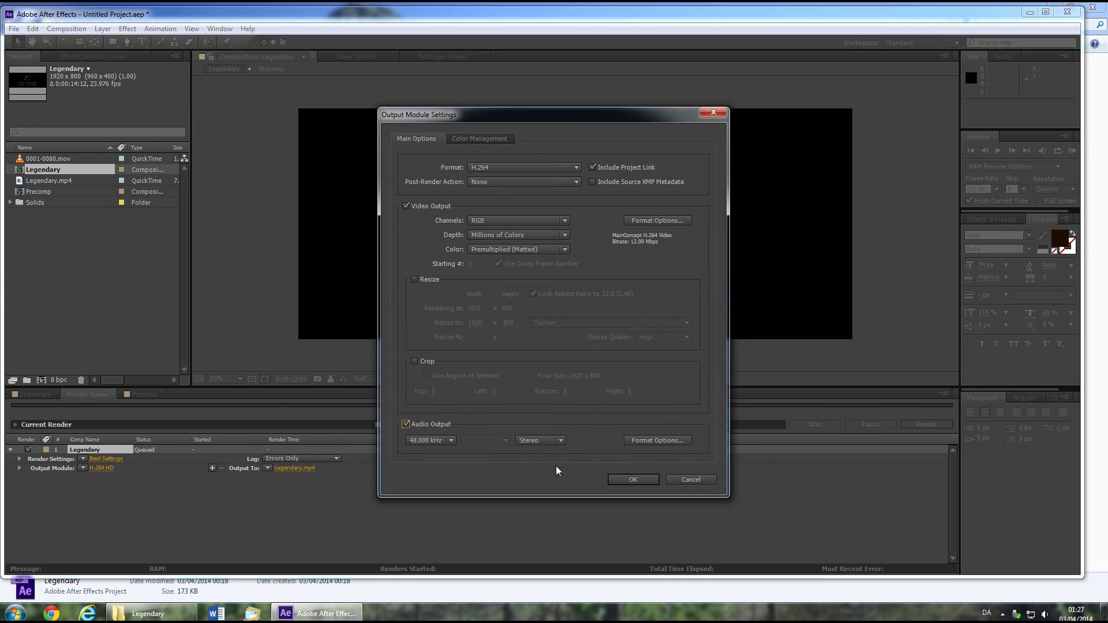
{"action": "left_click", "coordinate": [631, 479]}
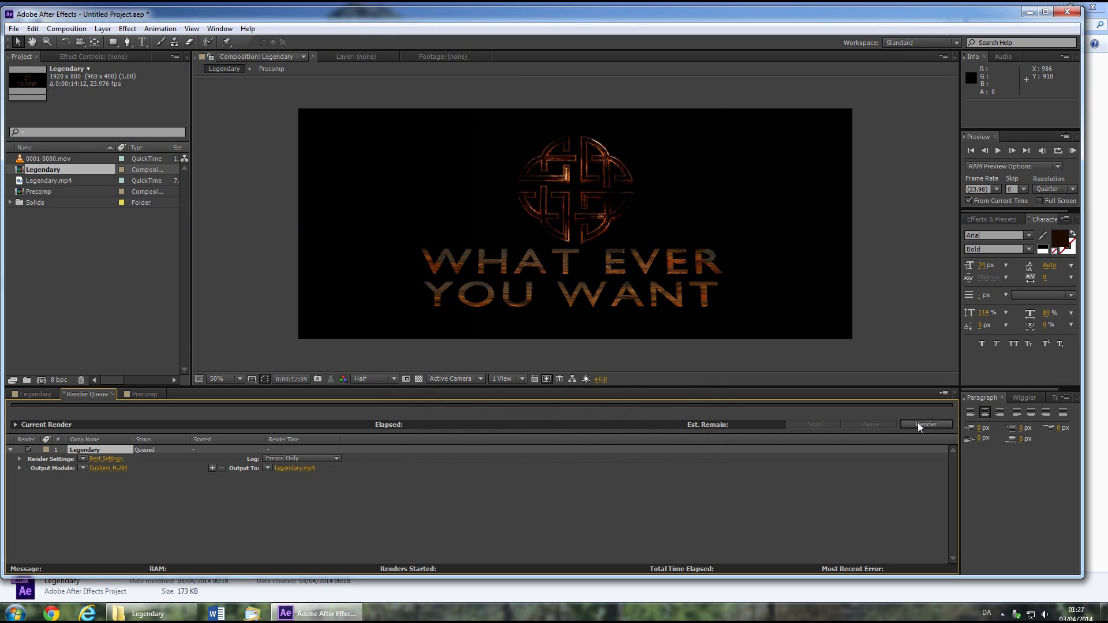
{"action": "left_click", "coordinate": [926, 423]}
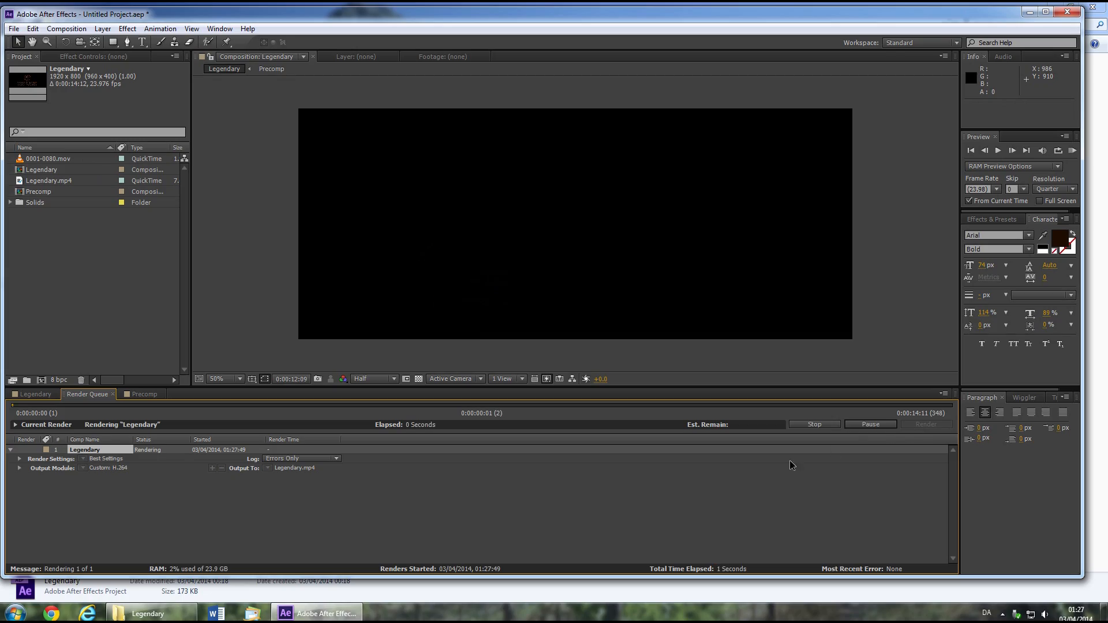